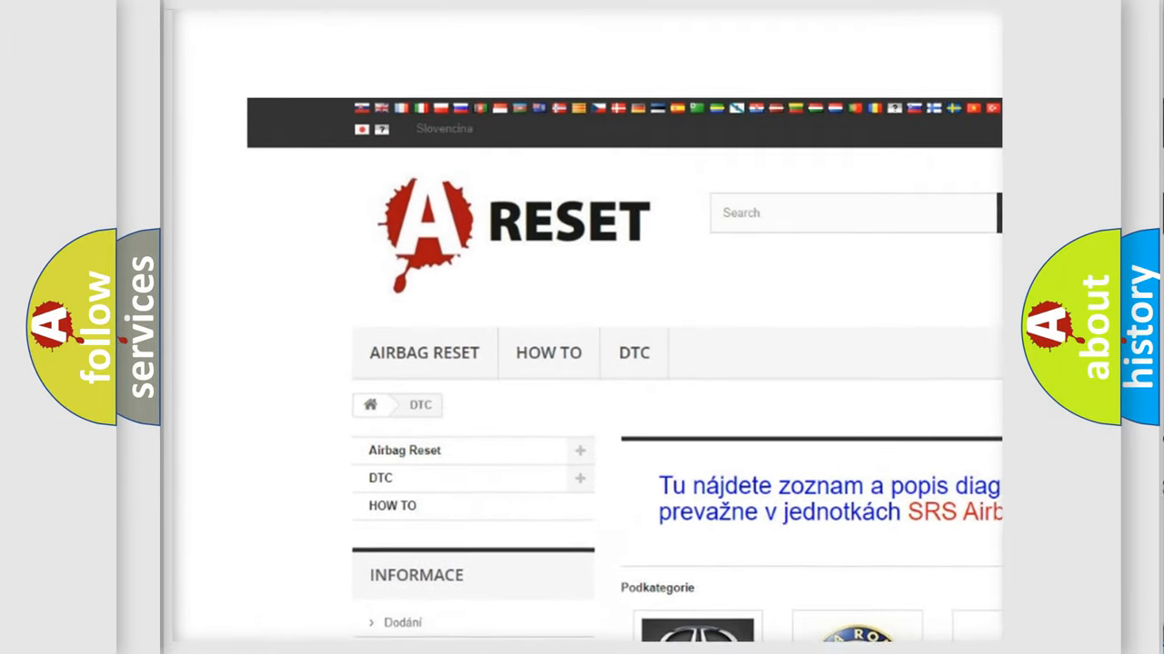
Step: Scroll the DTC brand grid, open the Jeep tile, and browse its trouble code list
scroll("down", 3)
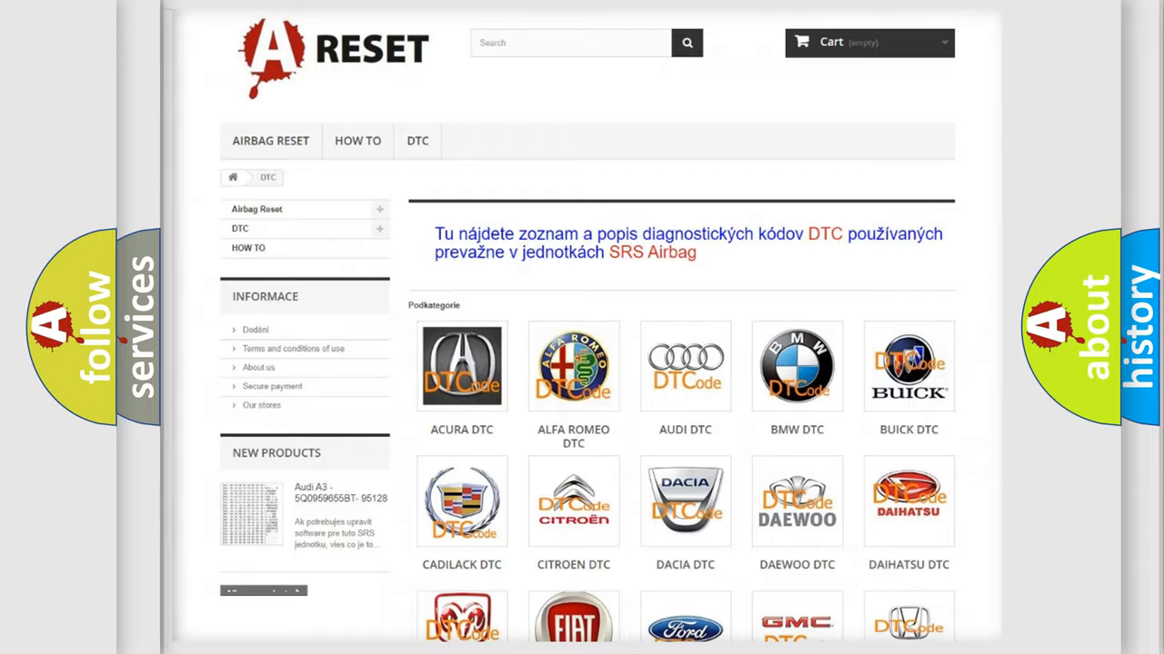
scroll("down", 3)
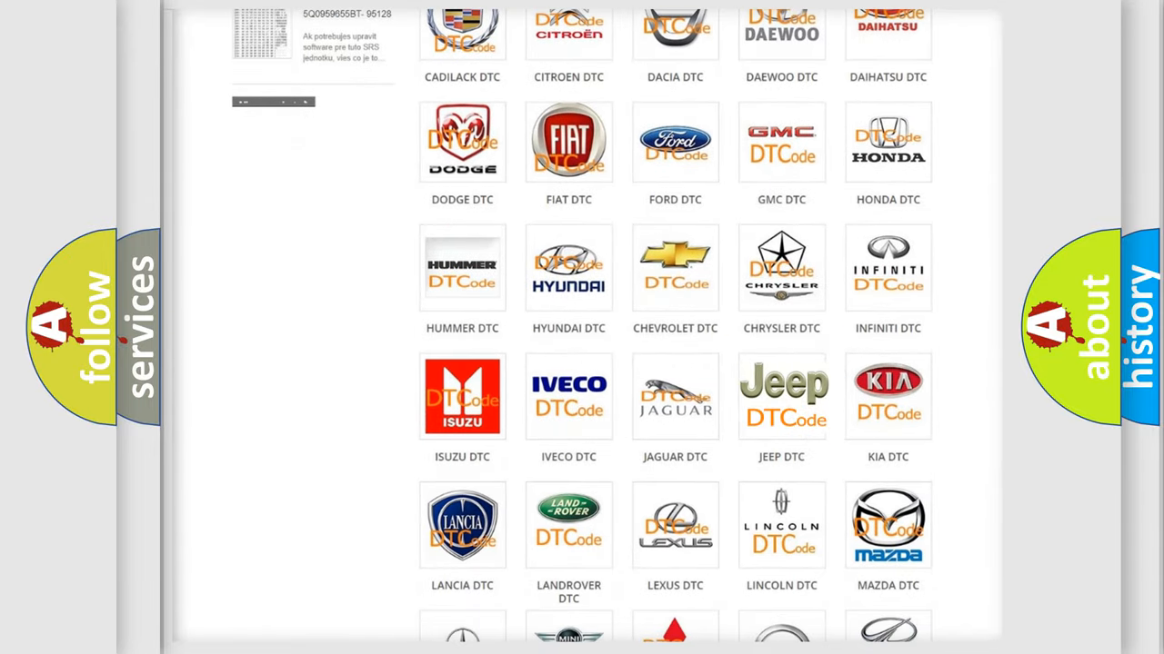
left_click(782, 397)
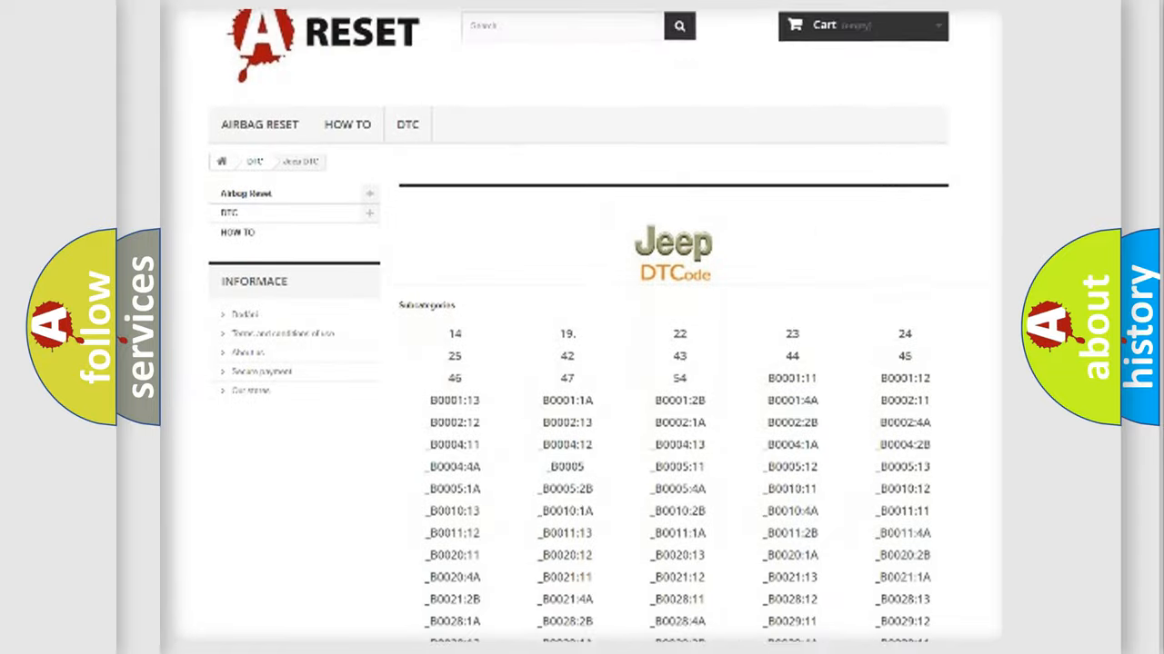
scroll("down", 3)
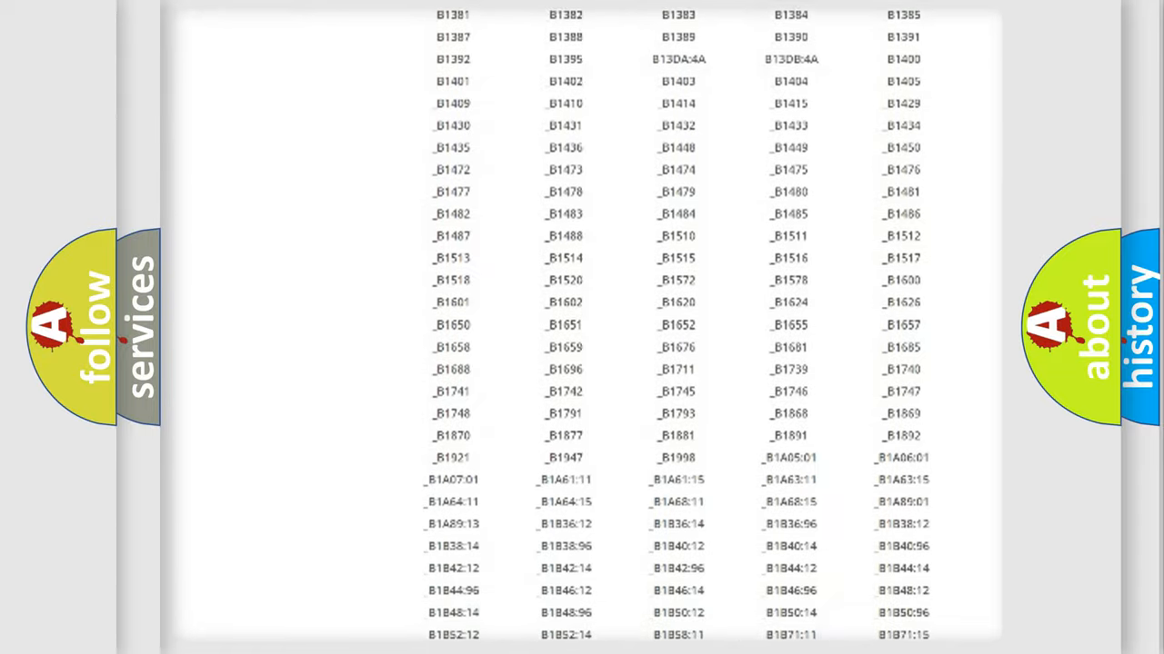